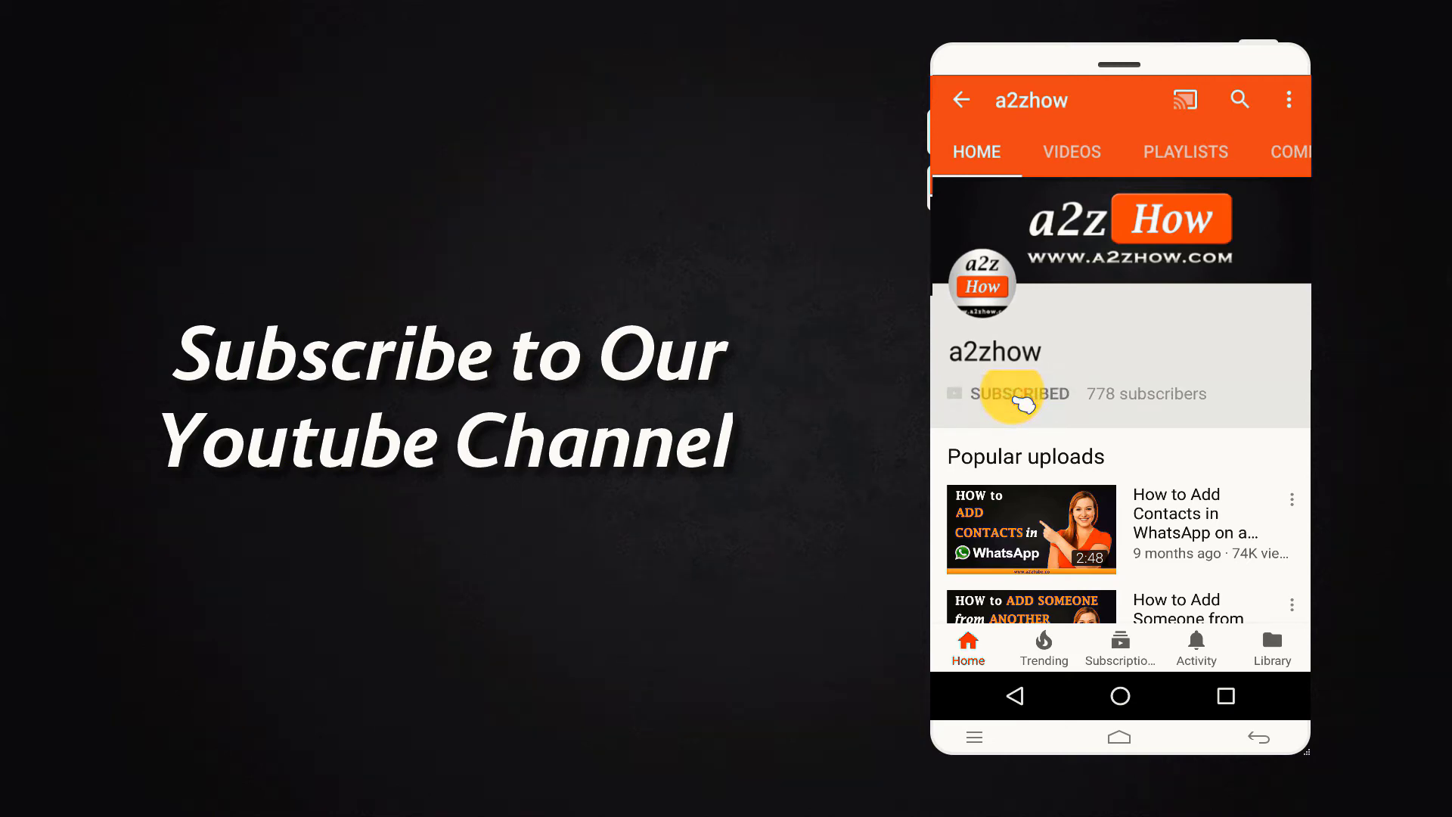
Launch Google Chrome and go to incometaxindiaefiling.gov.in
click(1238, 395)
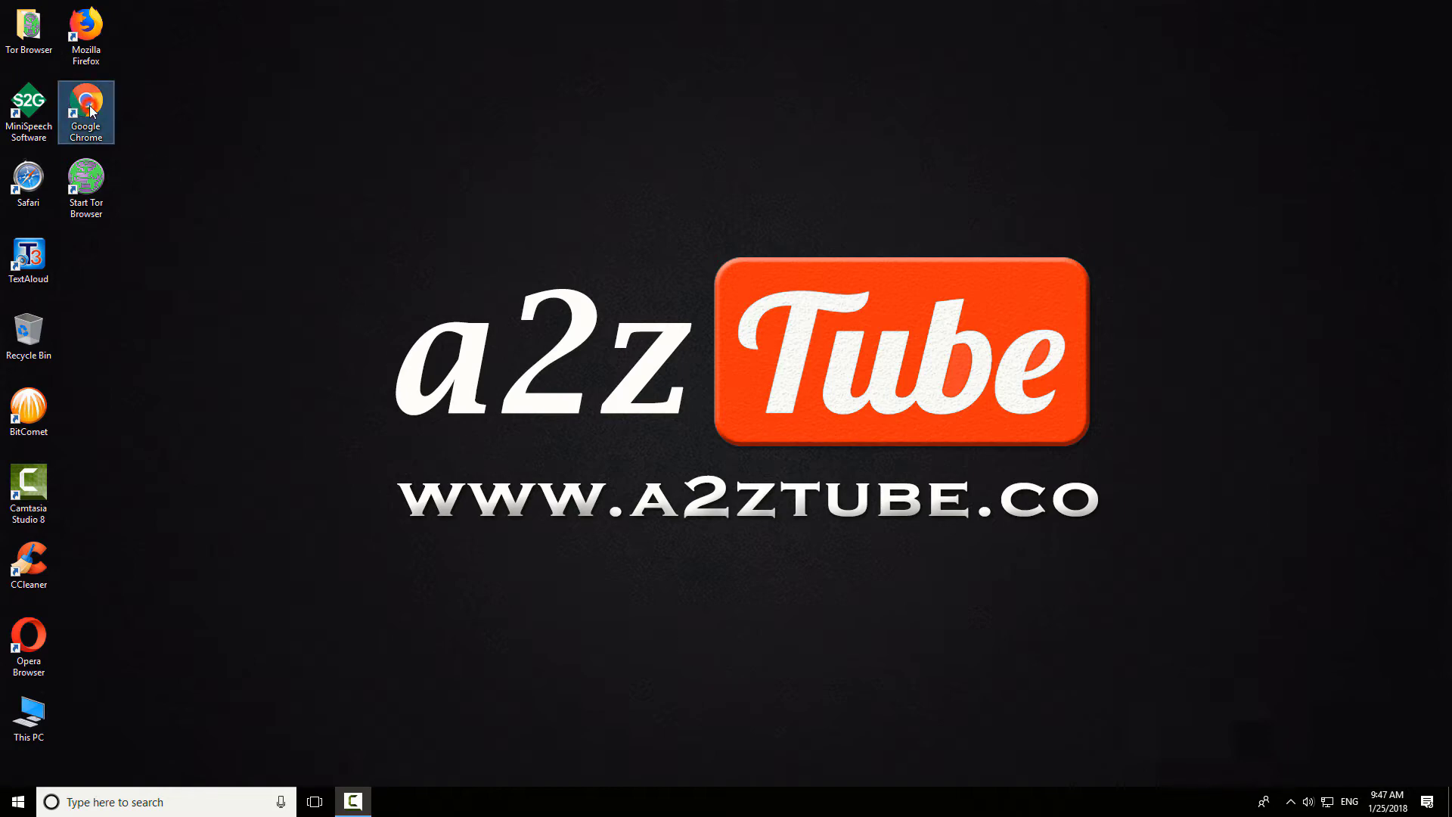
double_click(84, 105)
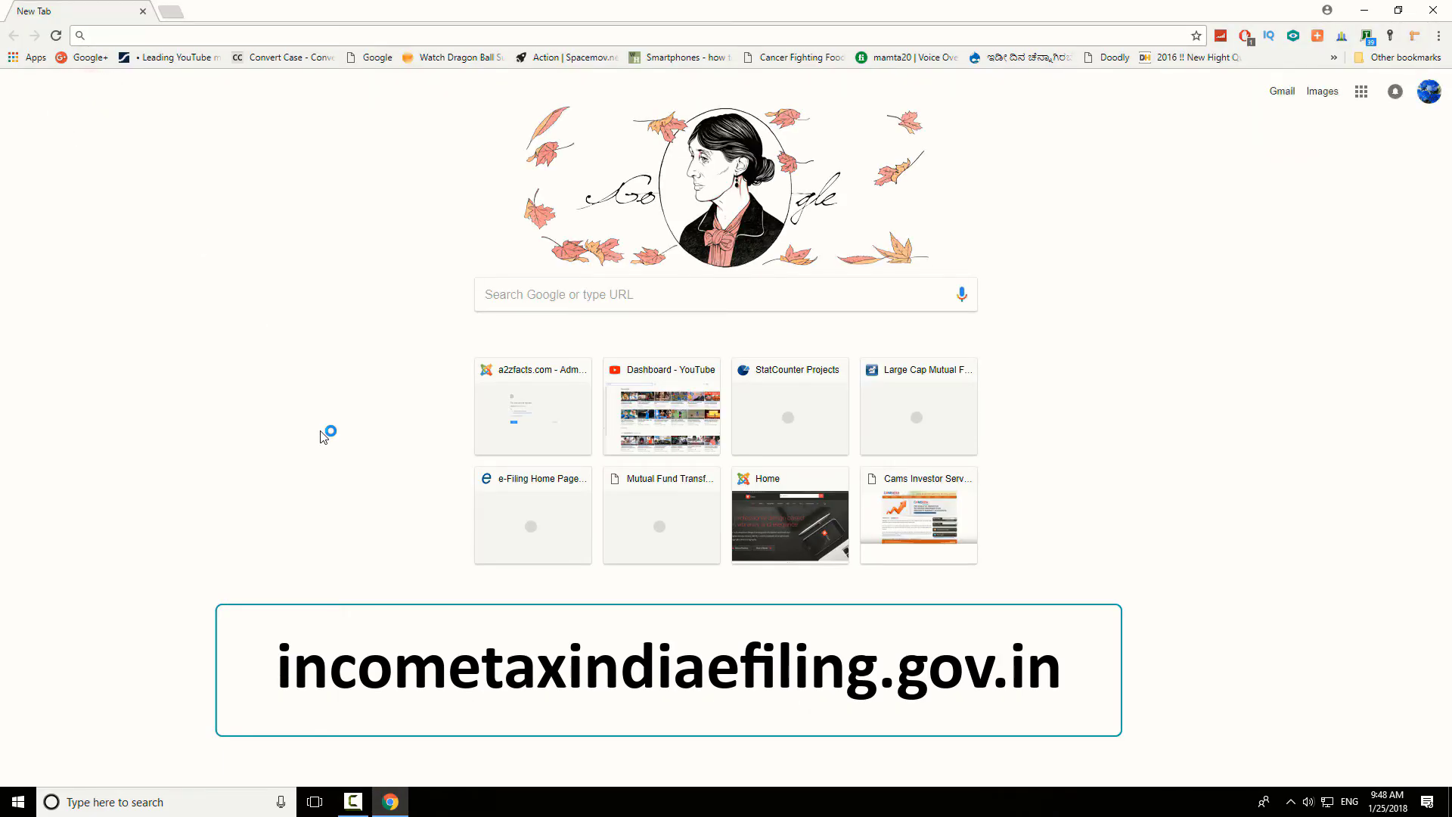
click(118, 35)
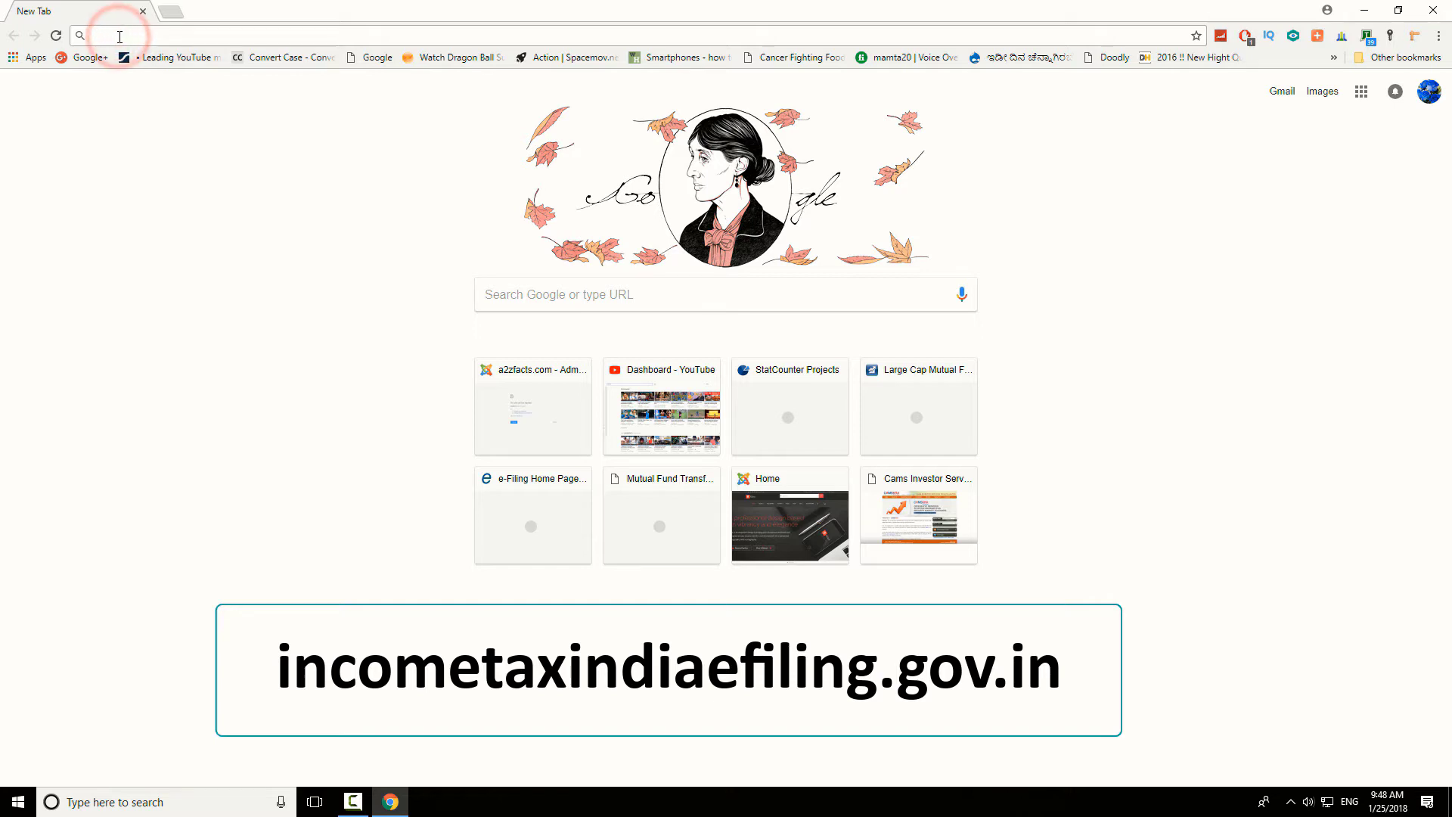
text(incometaxindiaefiling.gov.in/home)
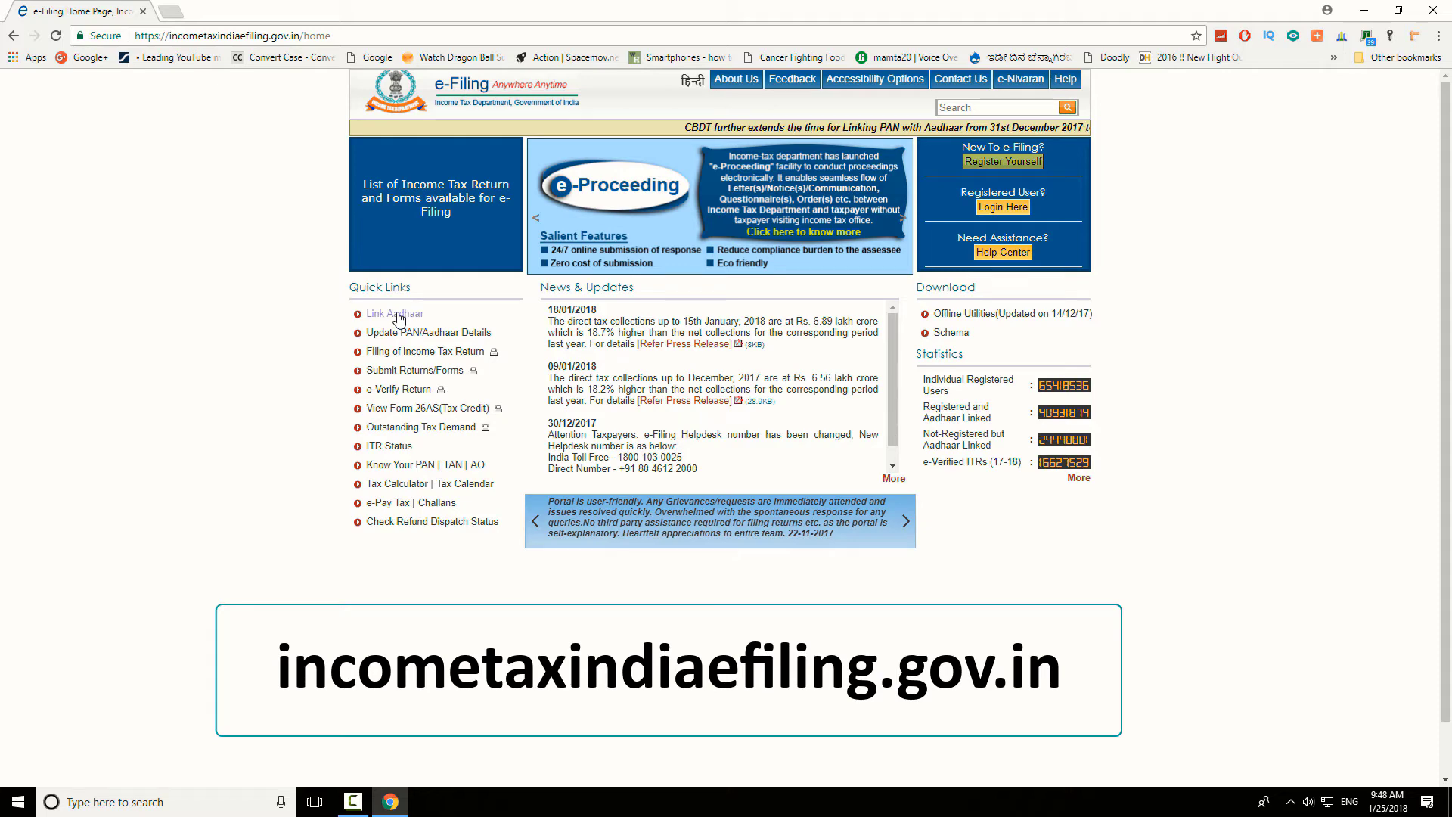
Open the Link Aadhaar form from Quick Links on the home page
click(391, 313)
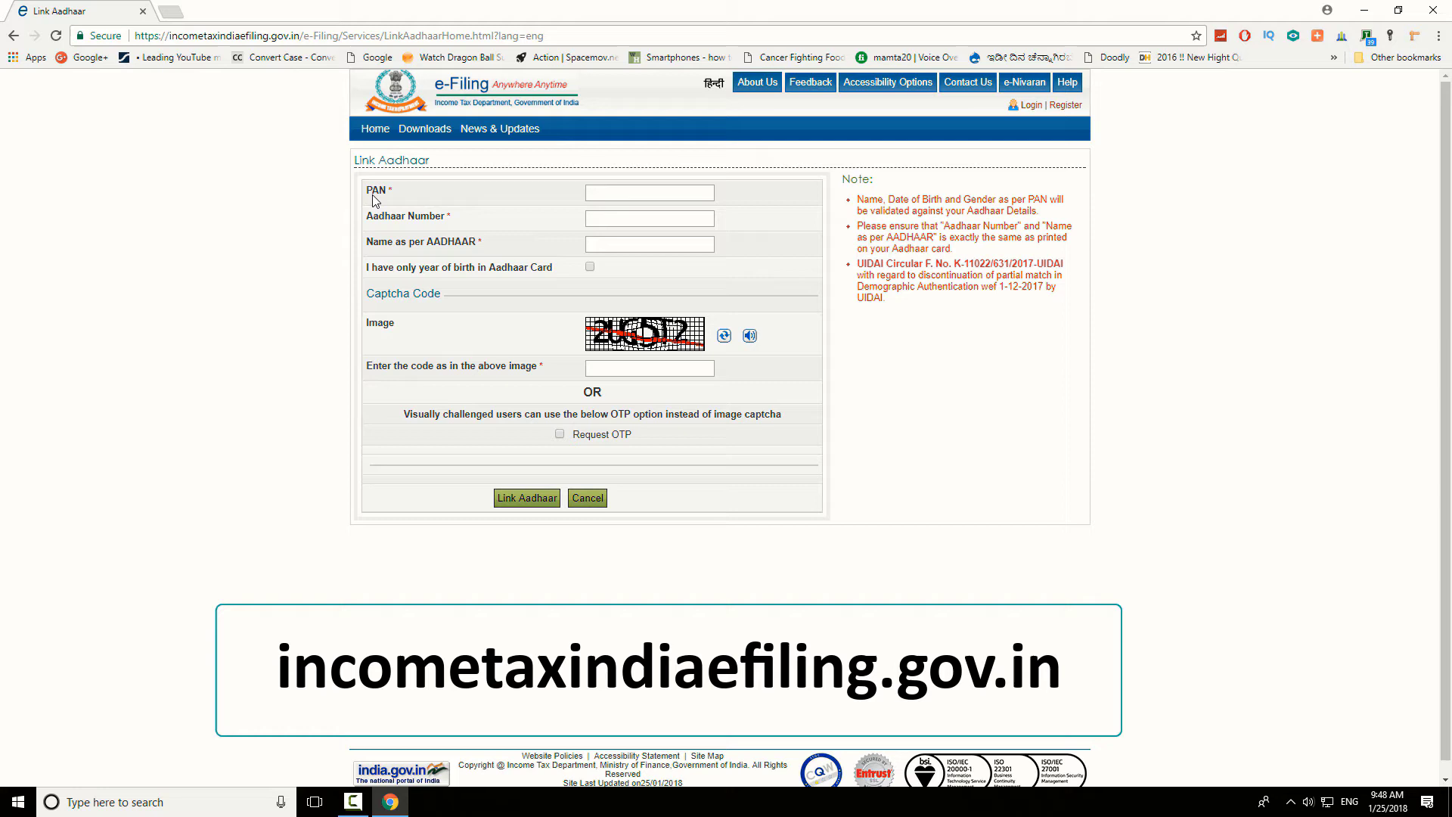
click(649, 192)
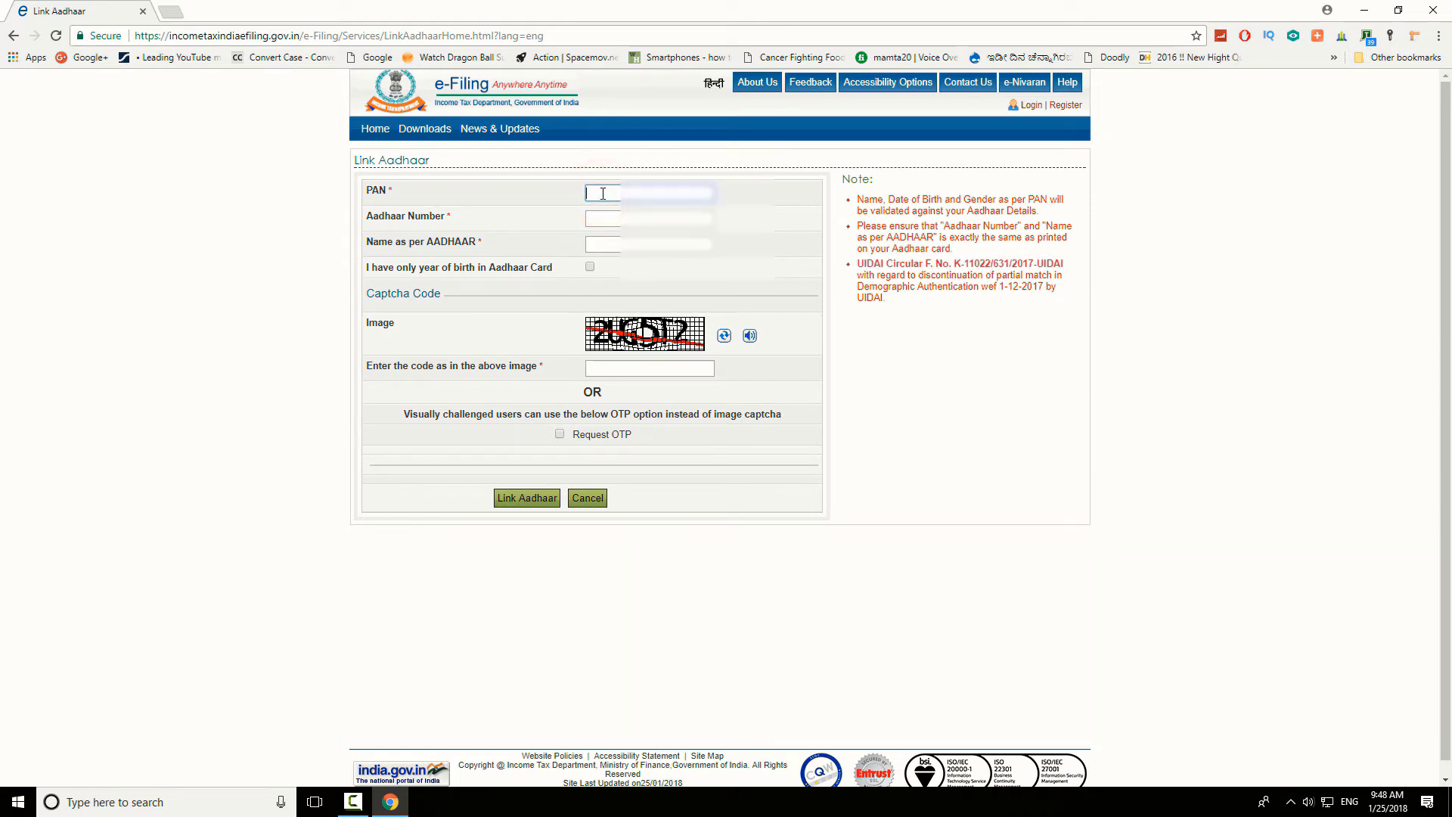
text(CM)
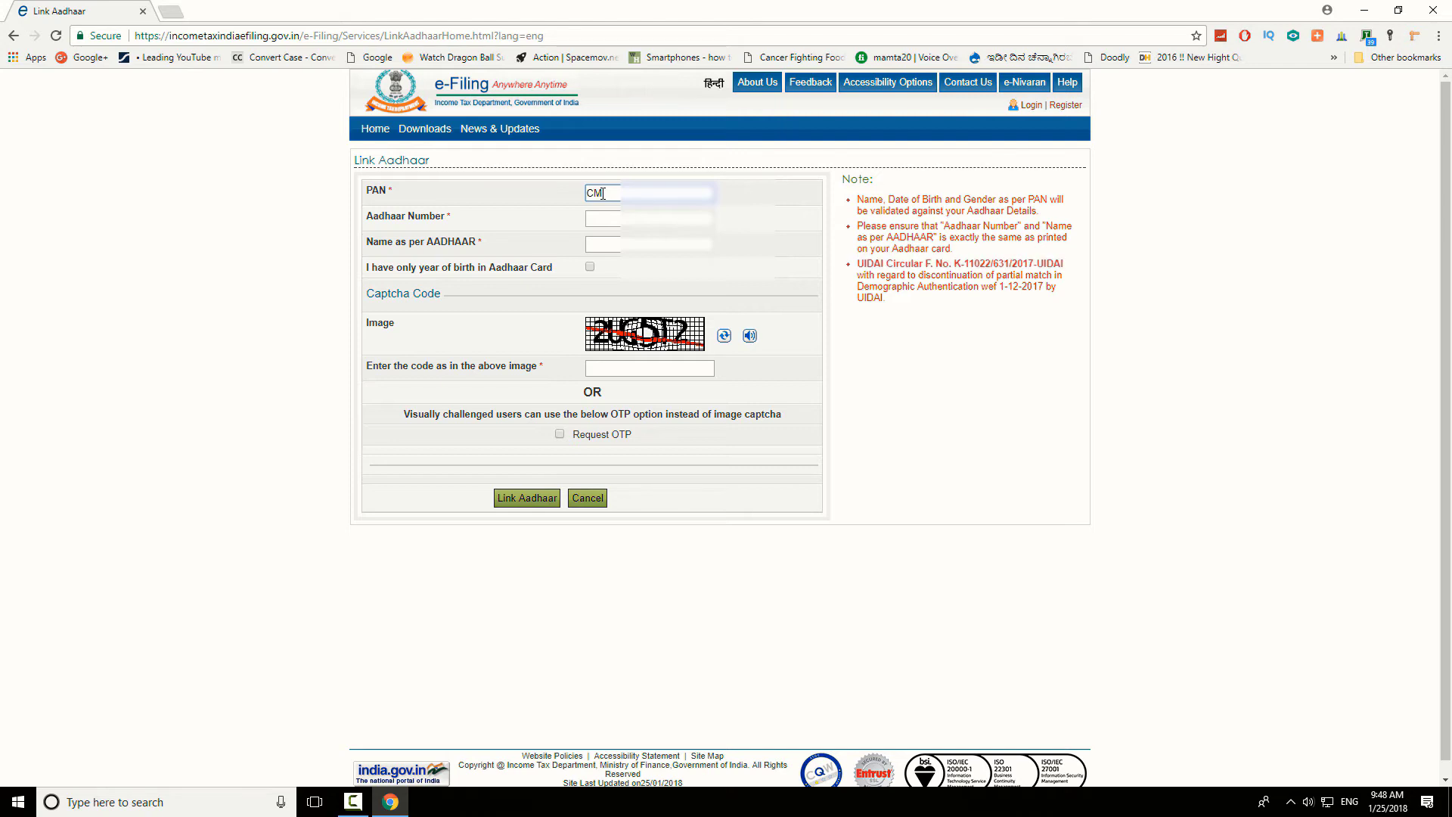
text(GPE)
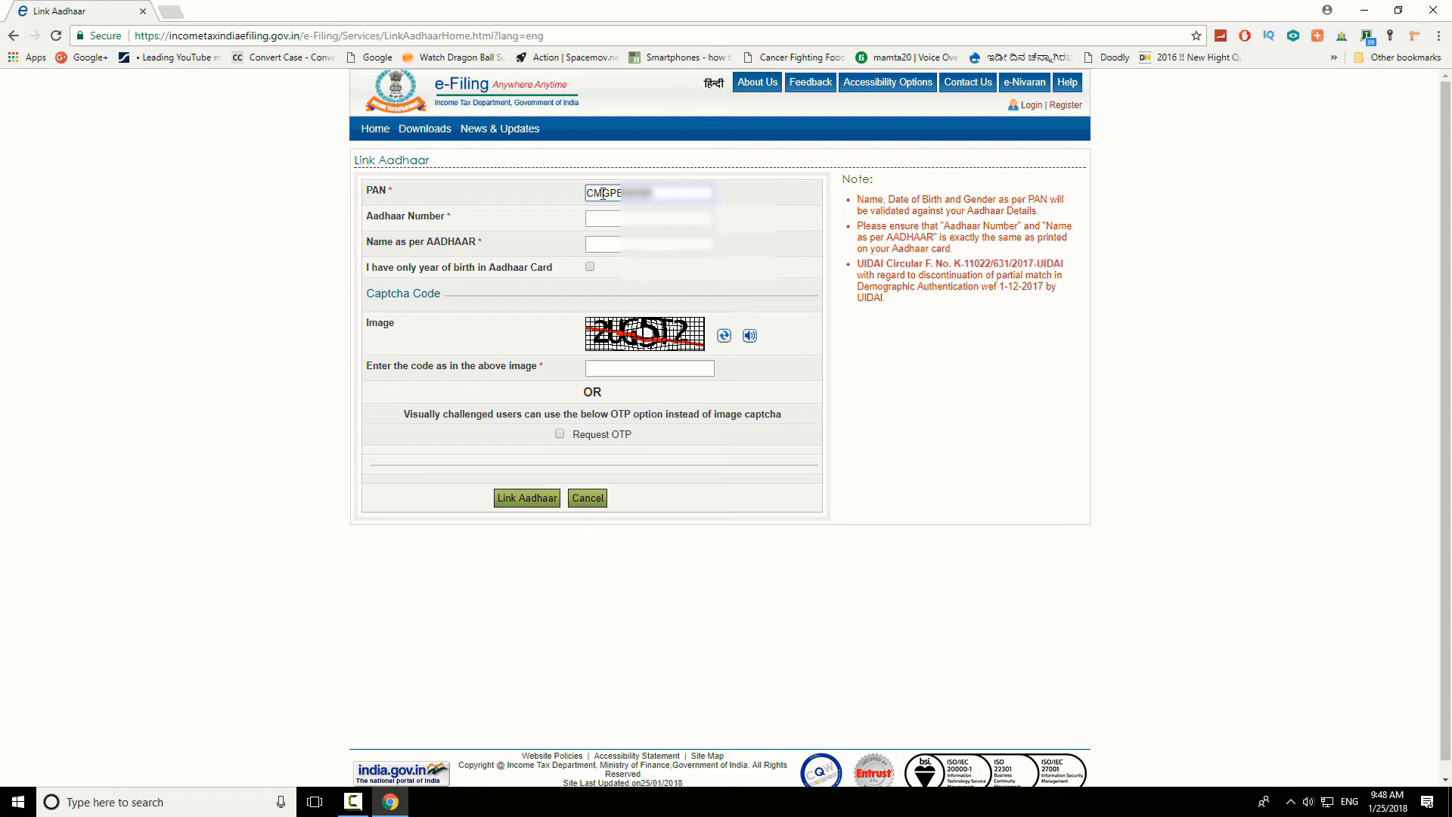
mouse_move(519, 225)
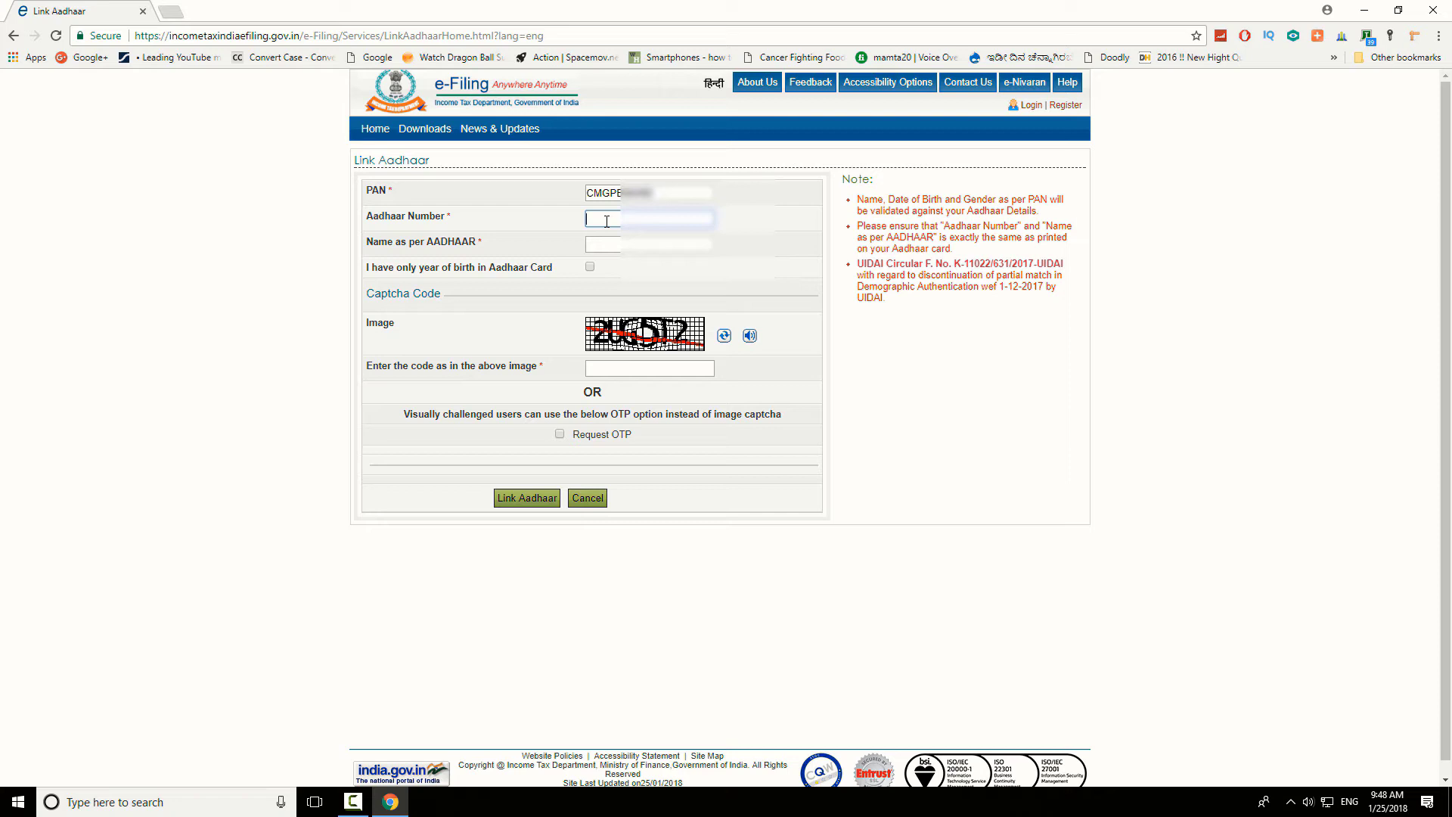
text(938503)
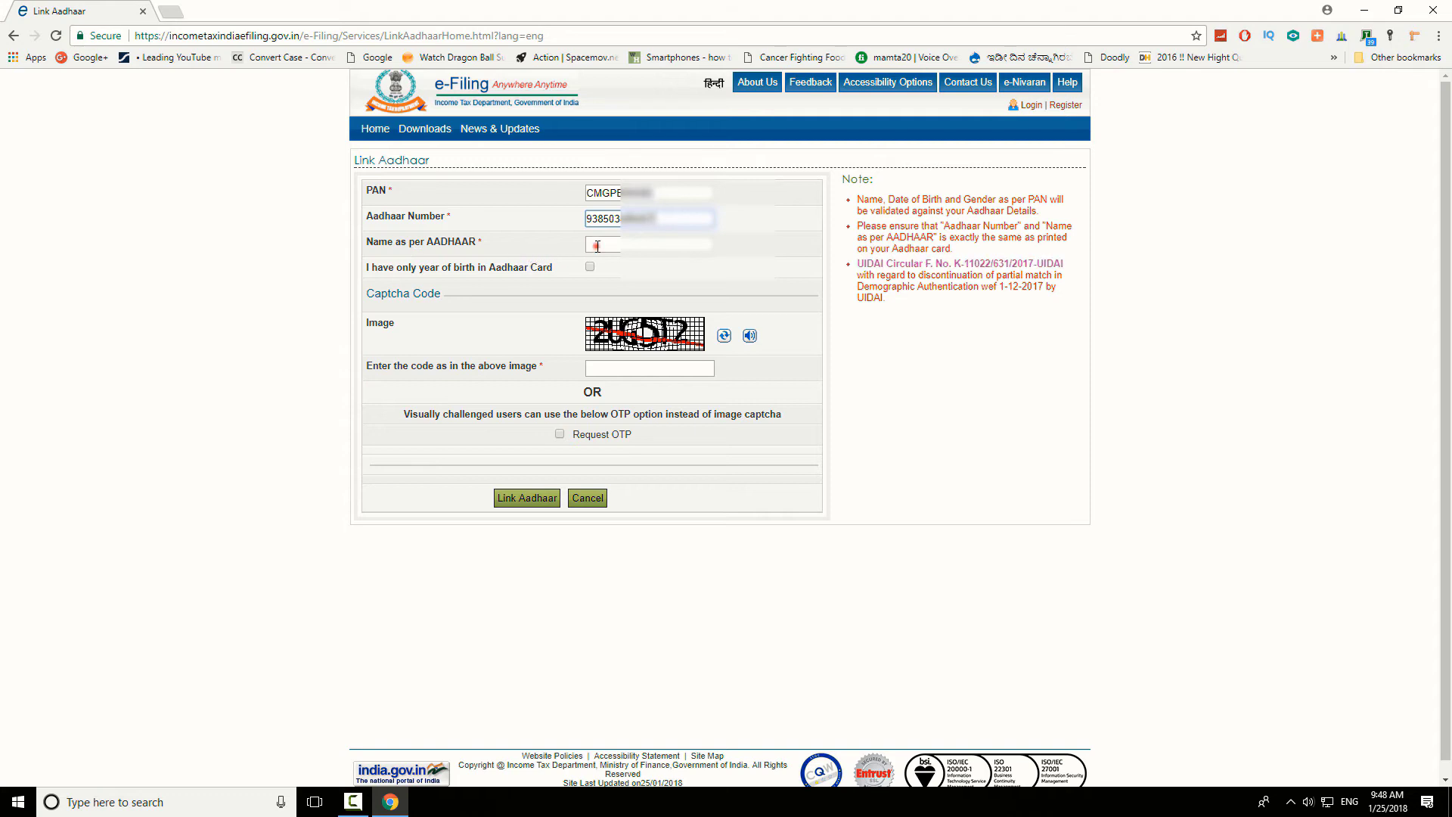
text(Ka)
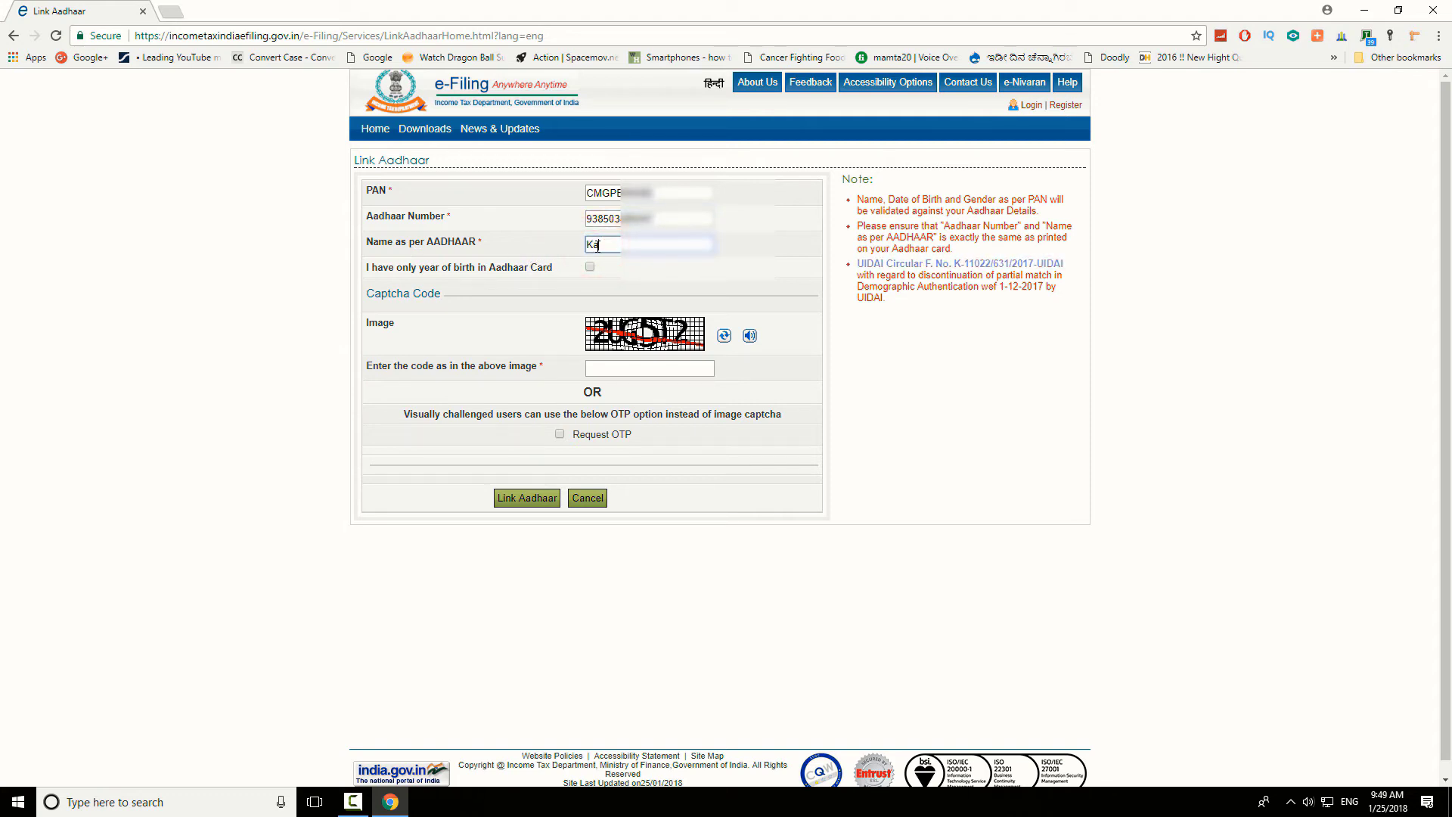
text(lpana)
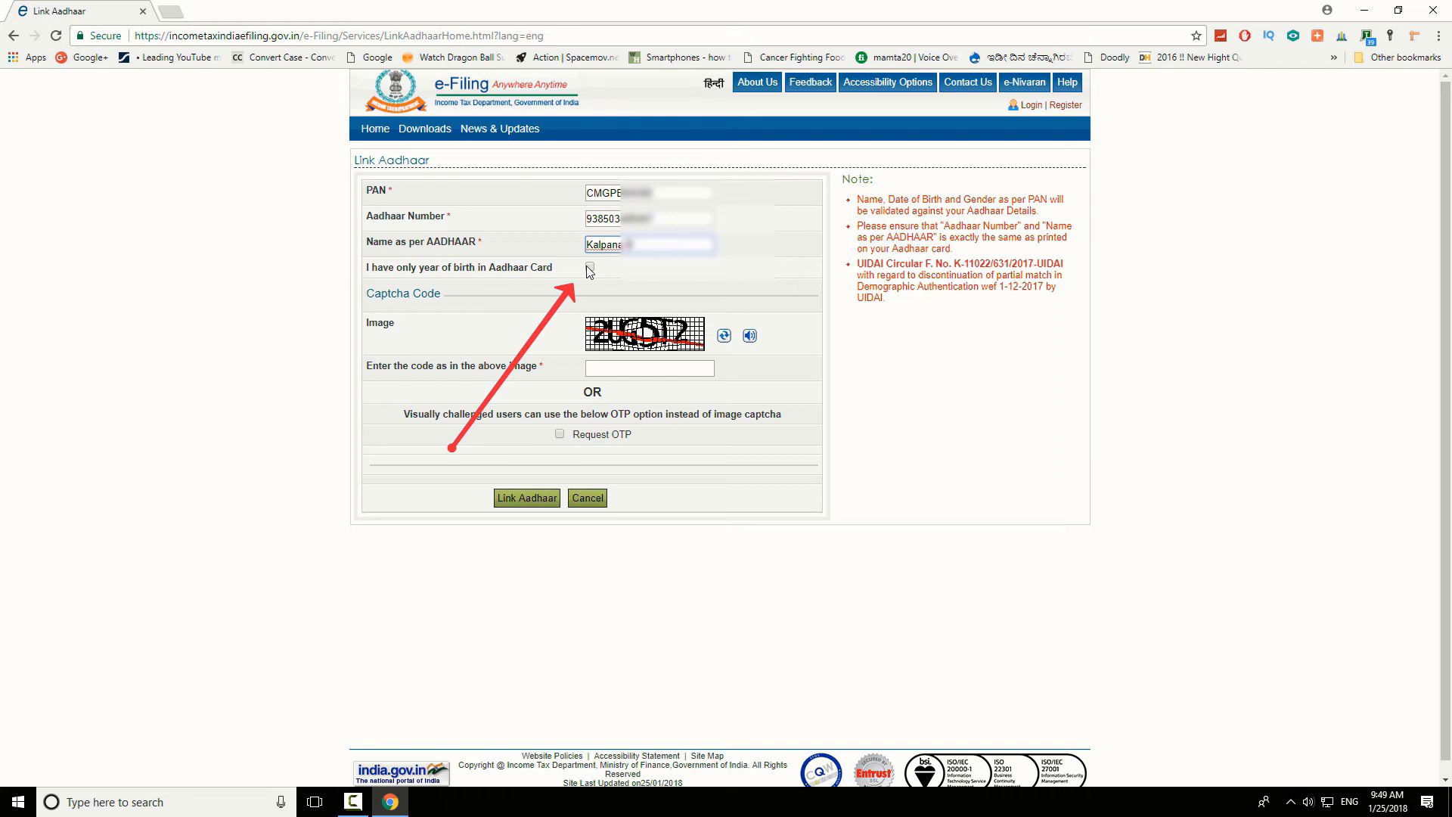
click(588, 270)
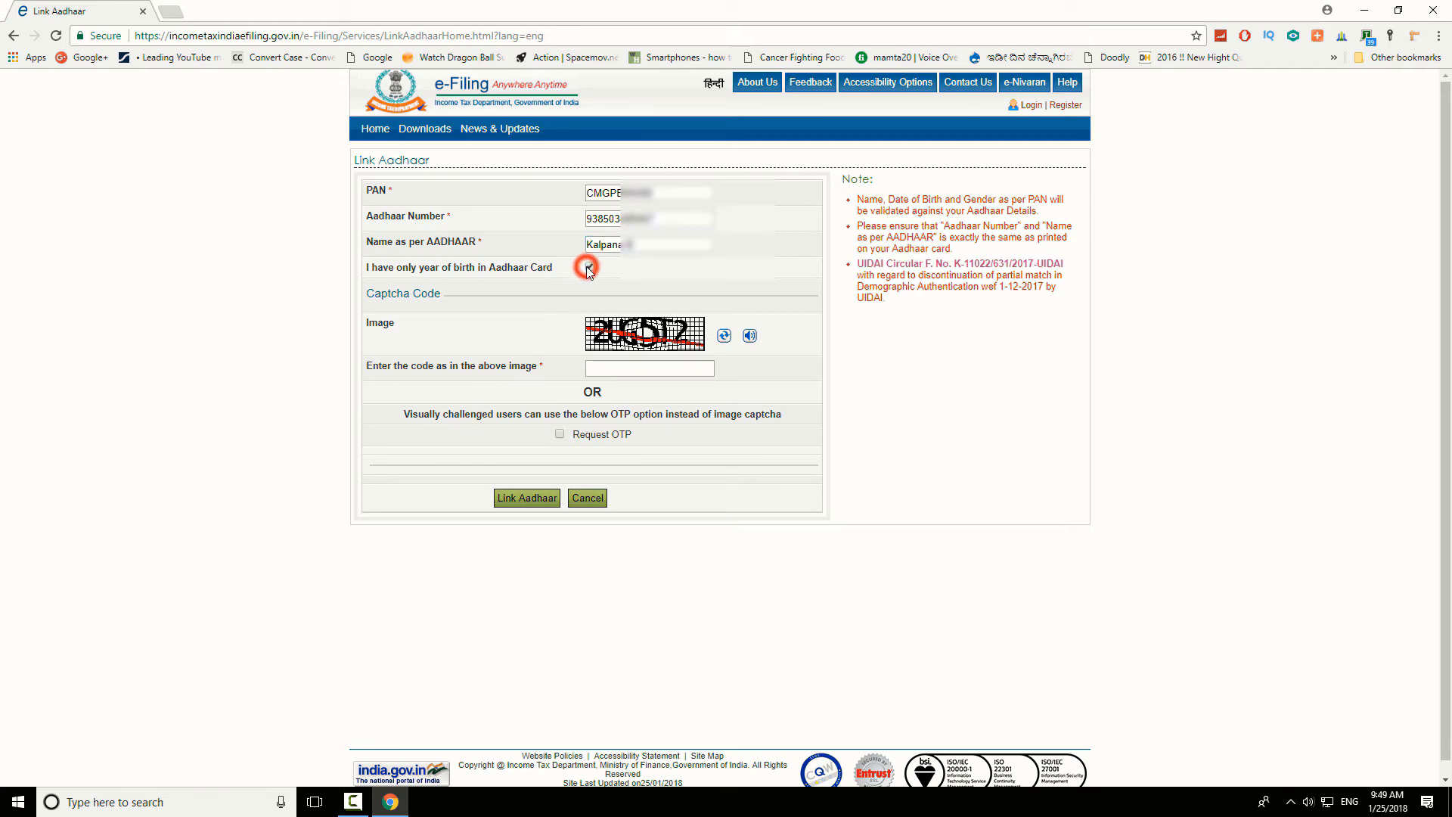
Enter the captcha code 2UG5T2 and submit the Link Aadhaar request
click(589, 266)
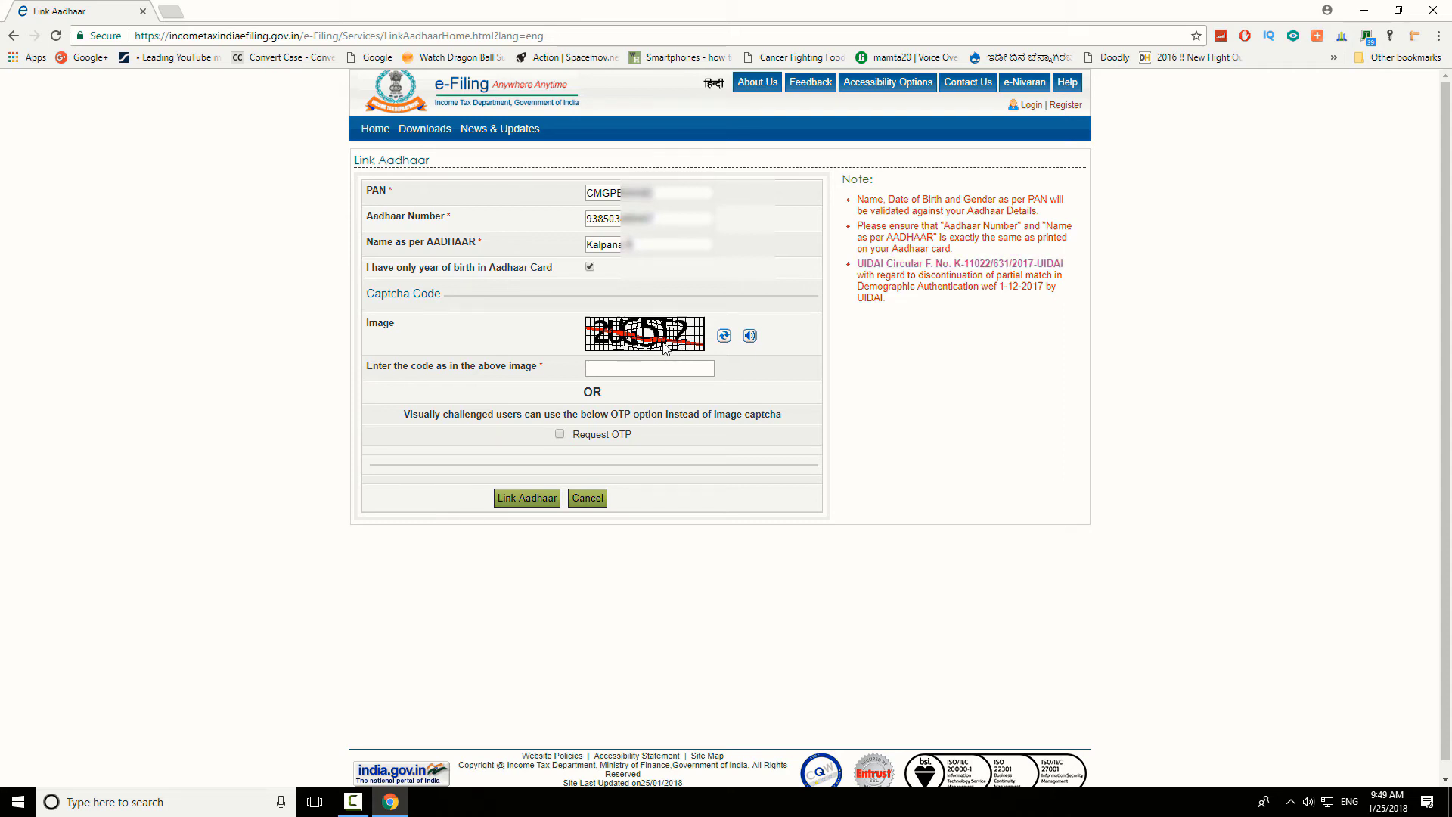
click(649, 368)
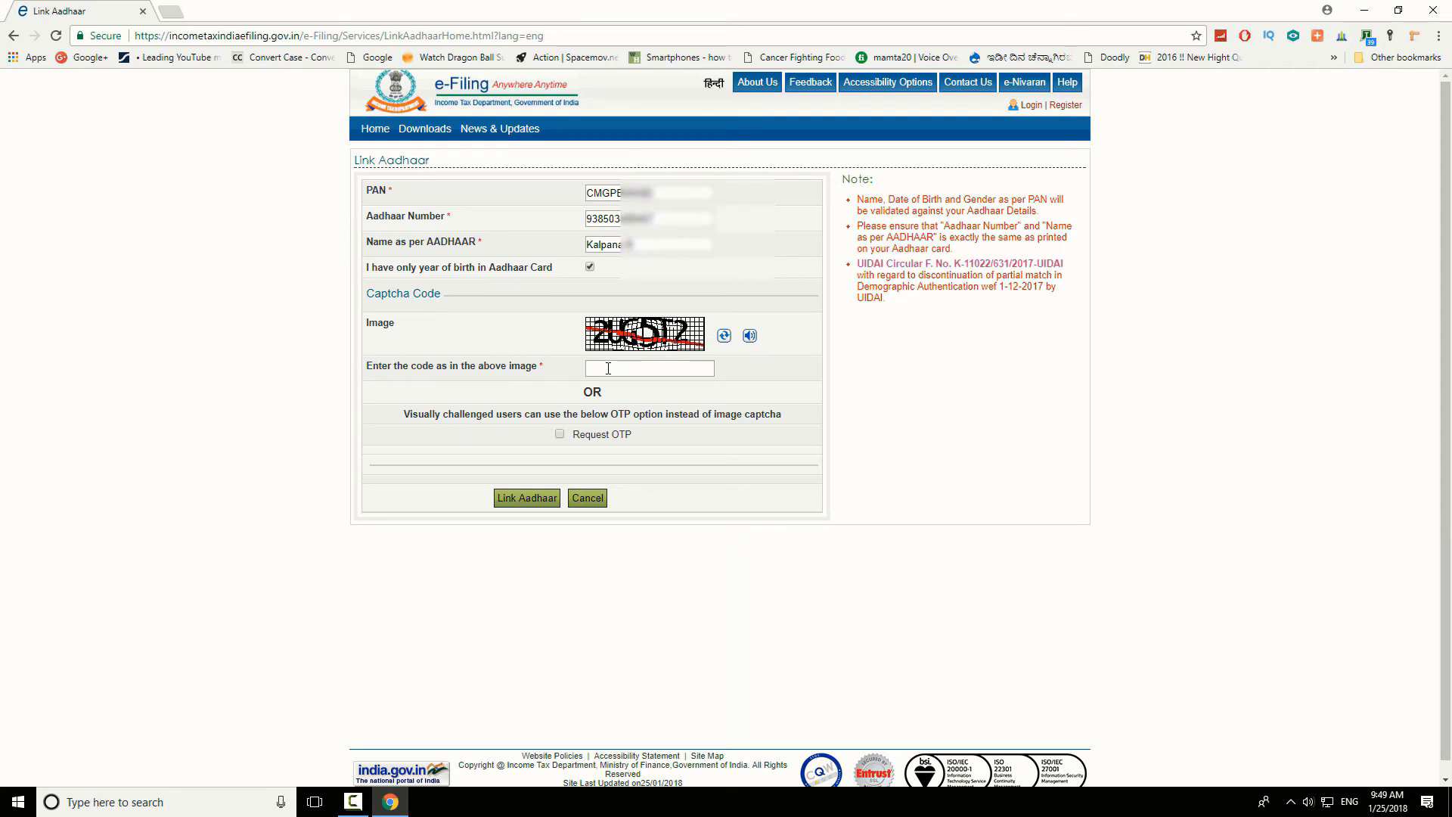
click(649, 368)
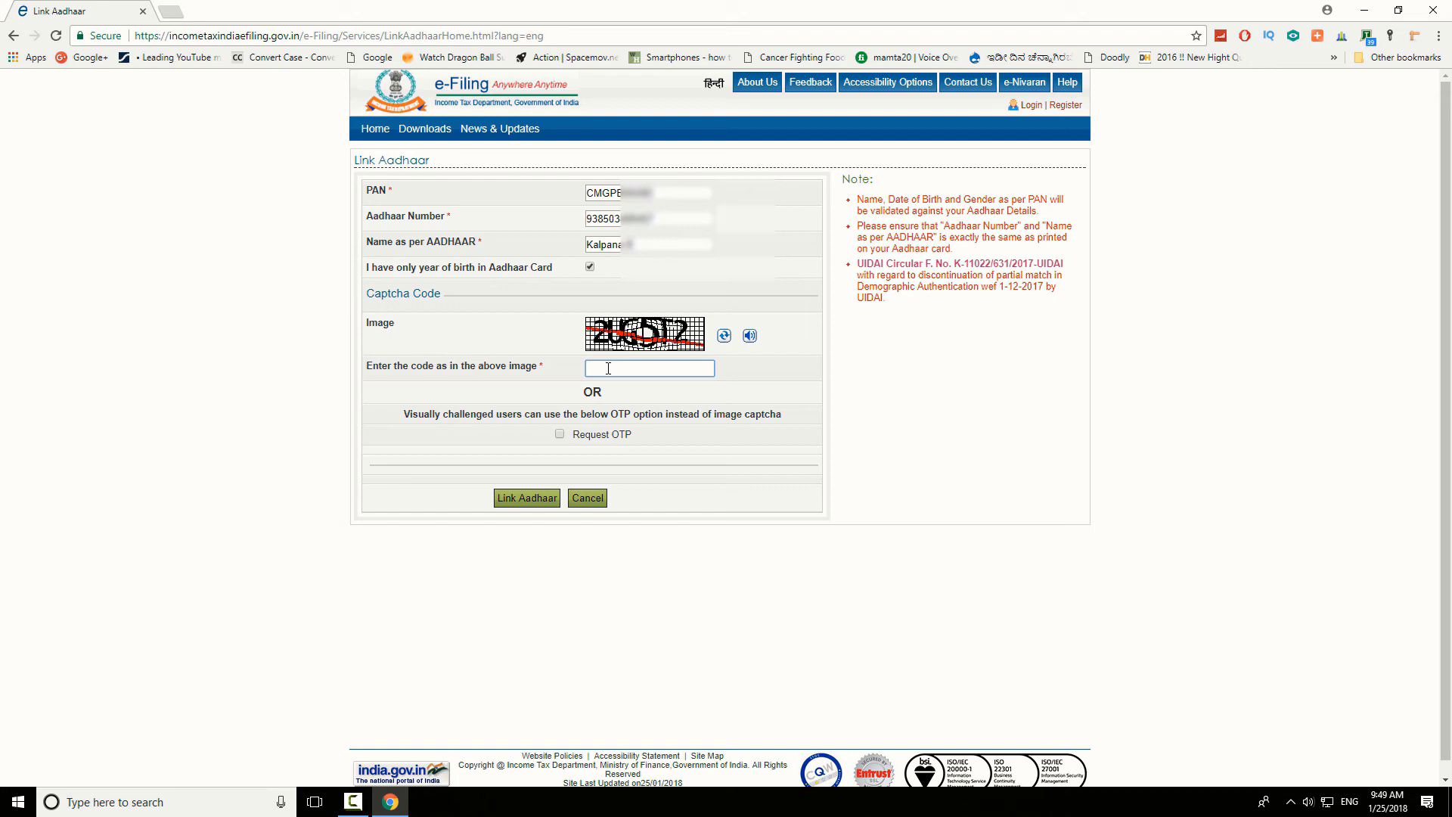
text(2UG5T2)
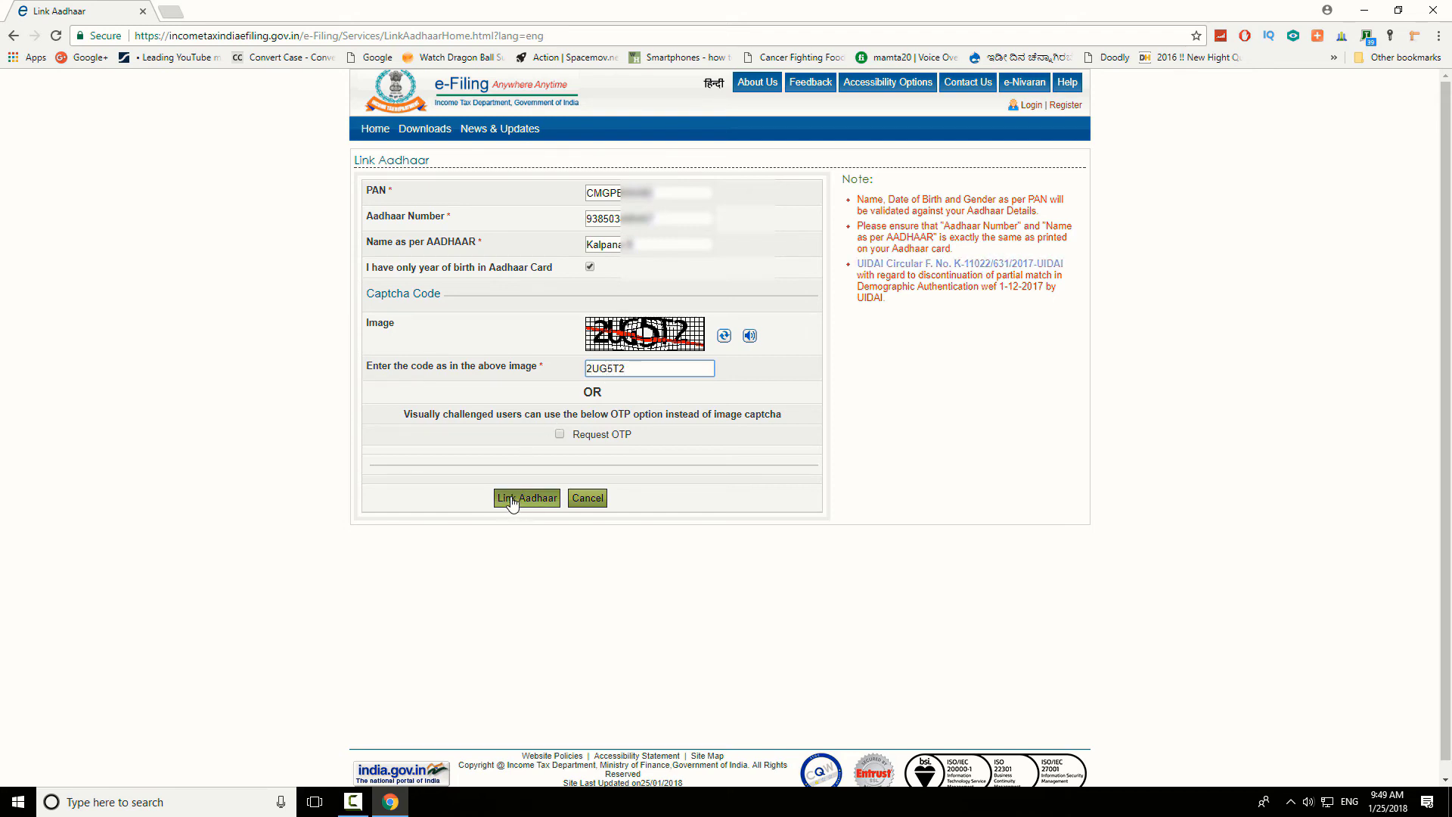
click(526, 498)
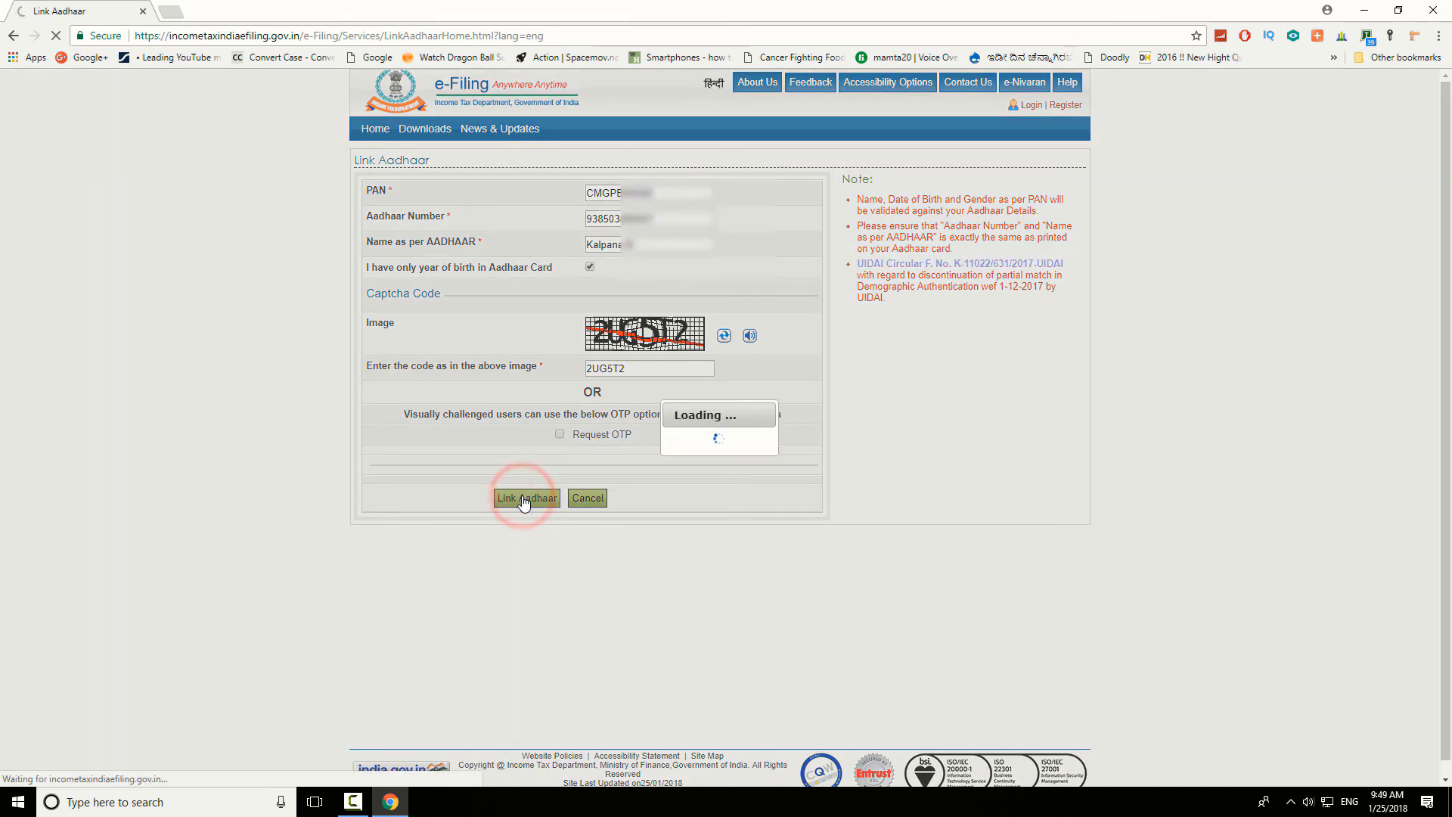
Reach the Success page confirming Aadhaar-PAN linking is completed
click(525, 498)
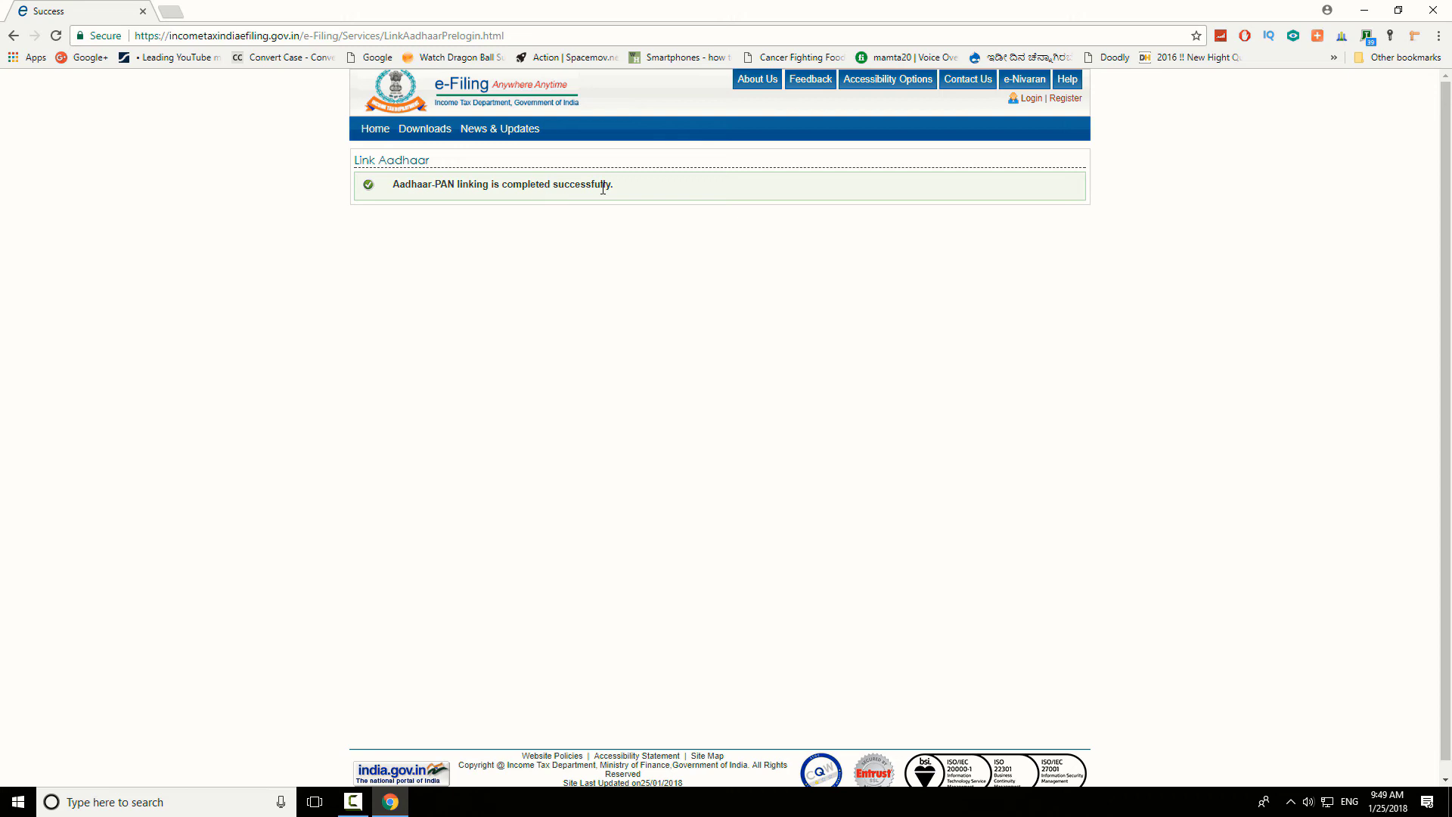
mouse_move(1054, 484)
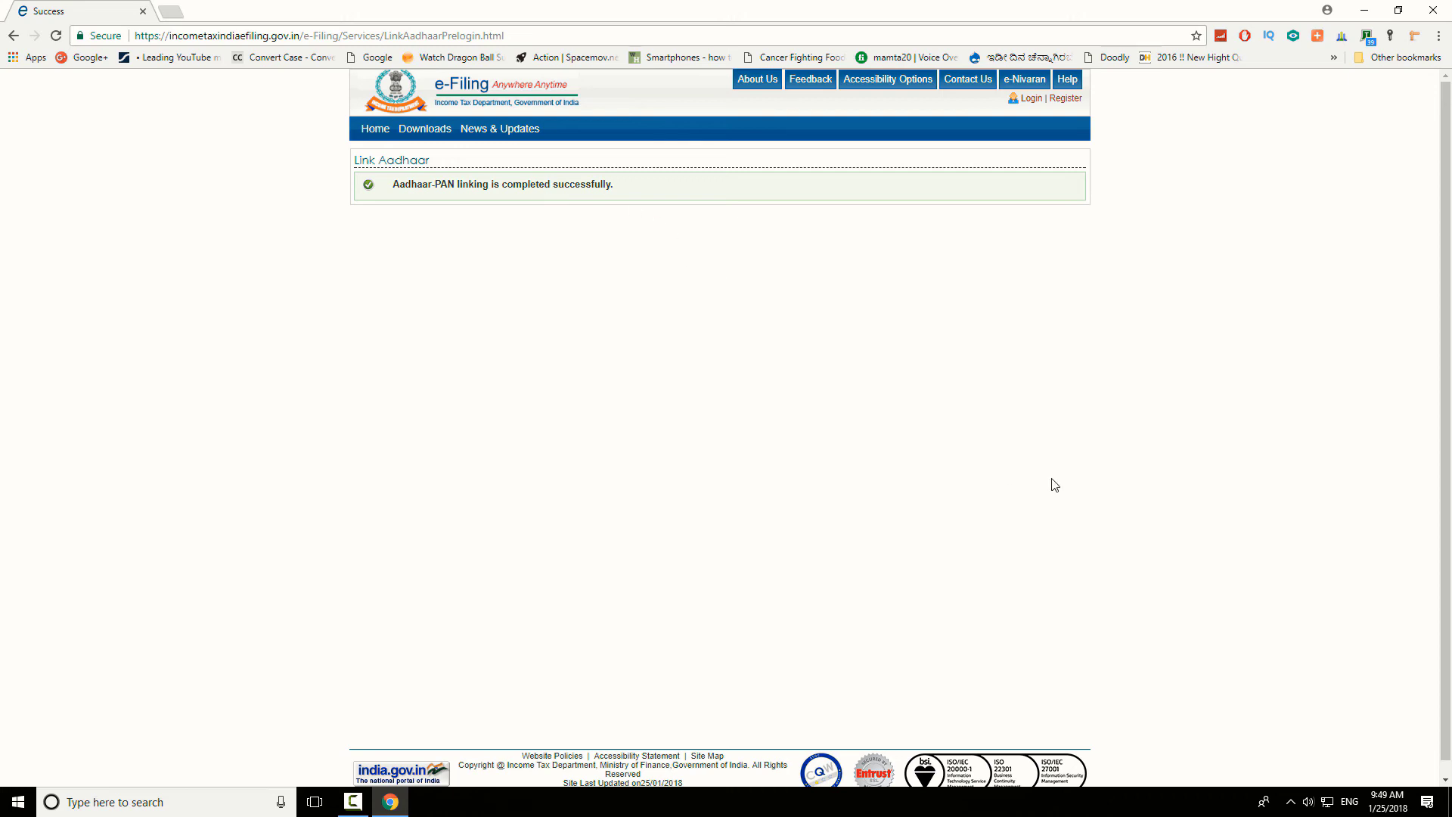